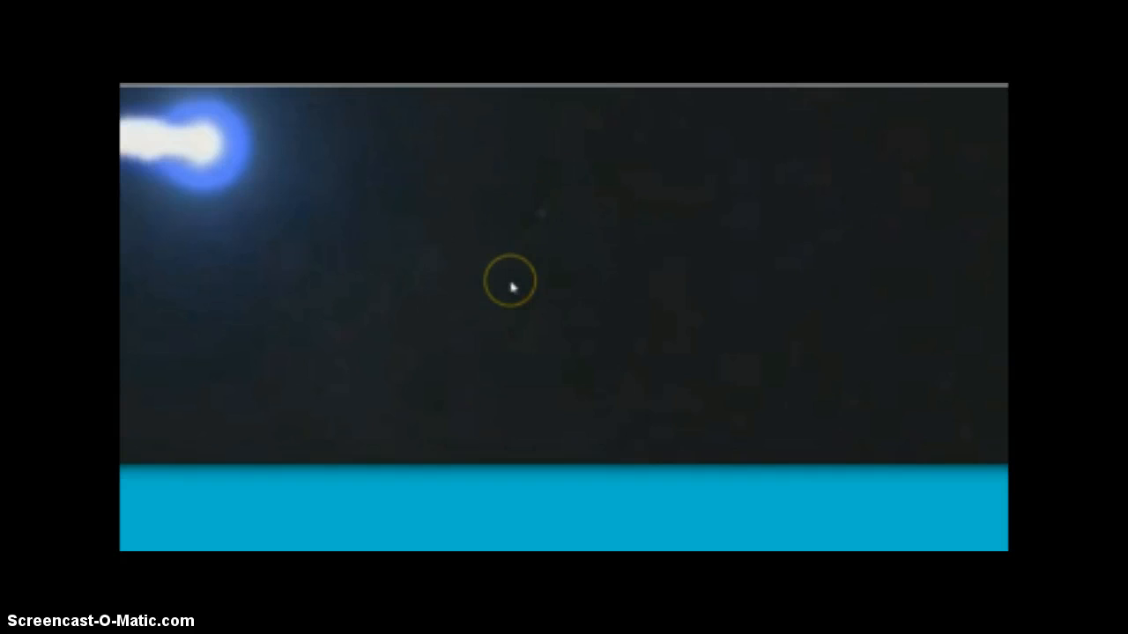
pyautogui.moveTo(842, 238)
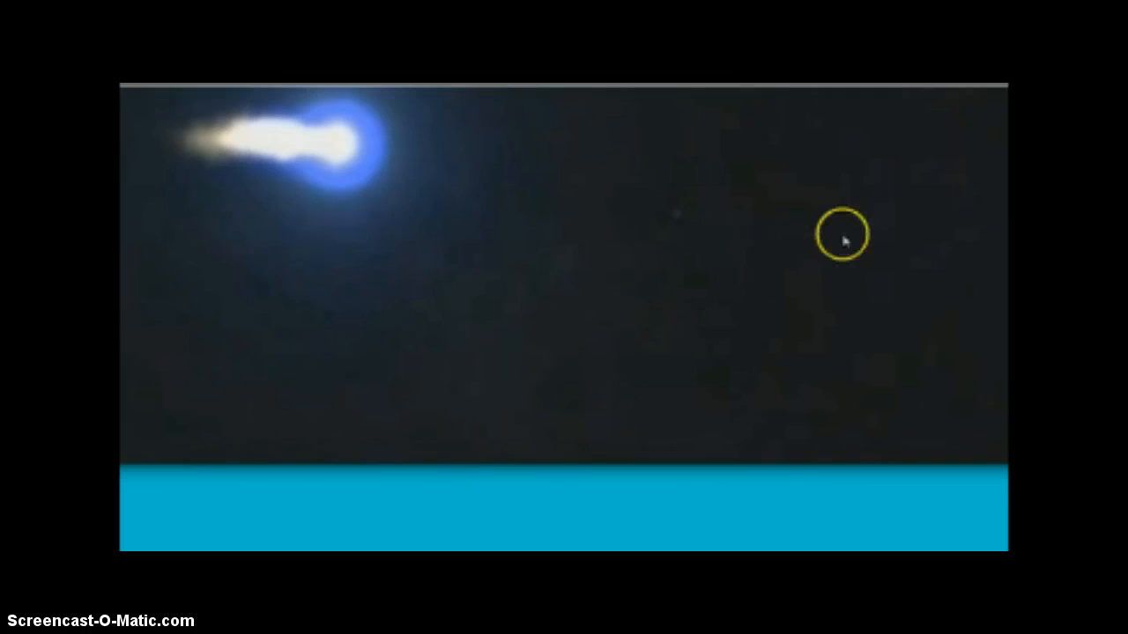
pyautogui.moveTo(303, 219)
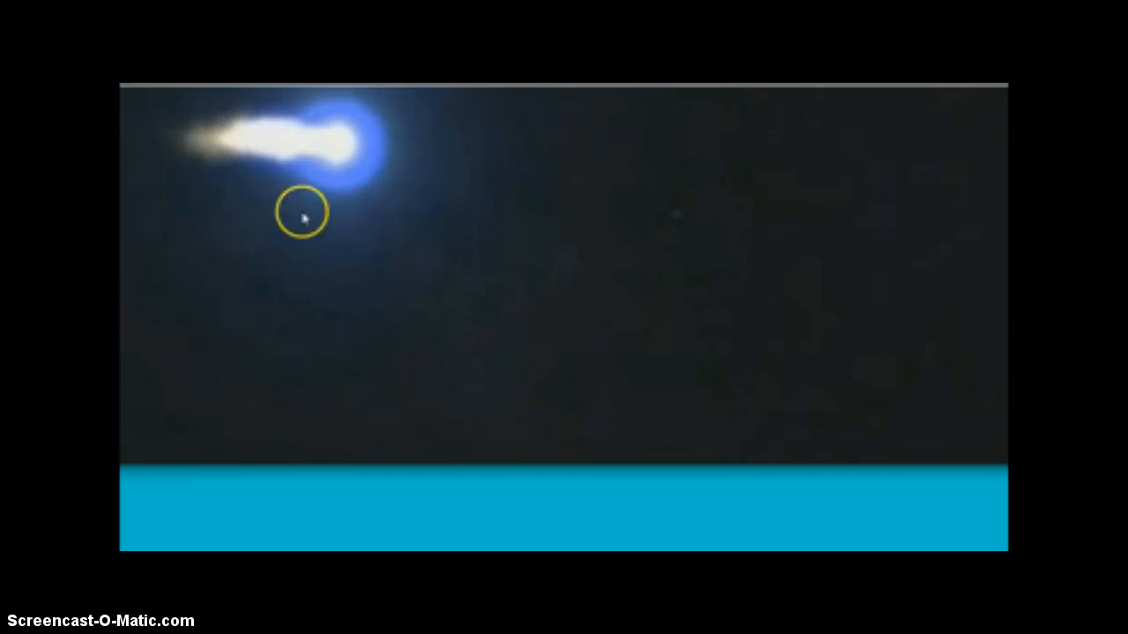